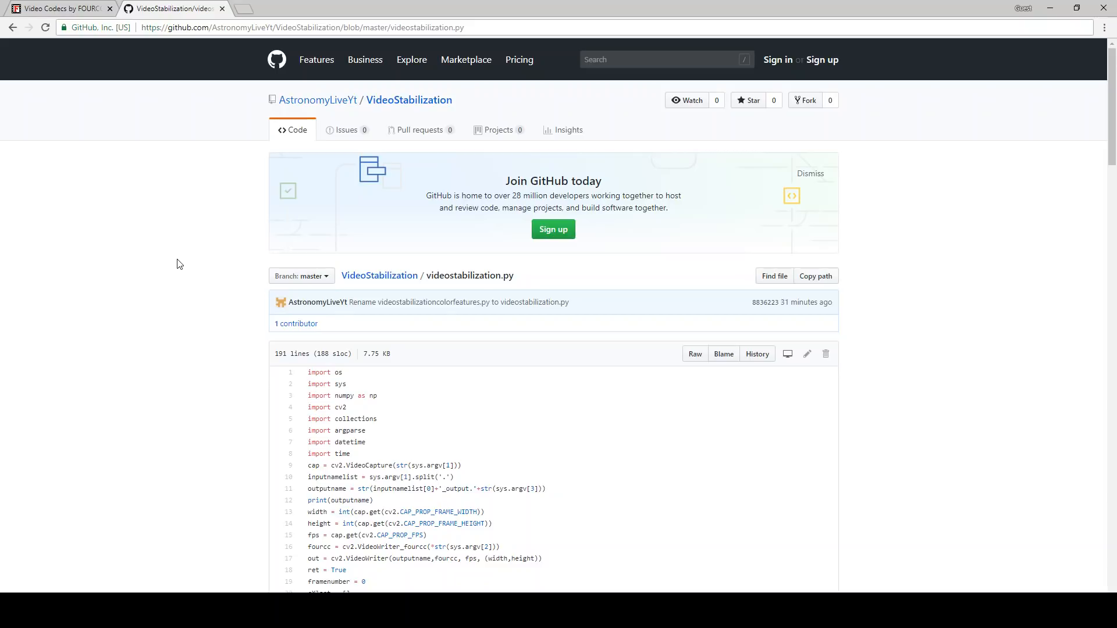
pyautogui.moveTo(189, 246)
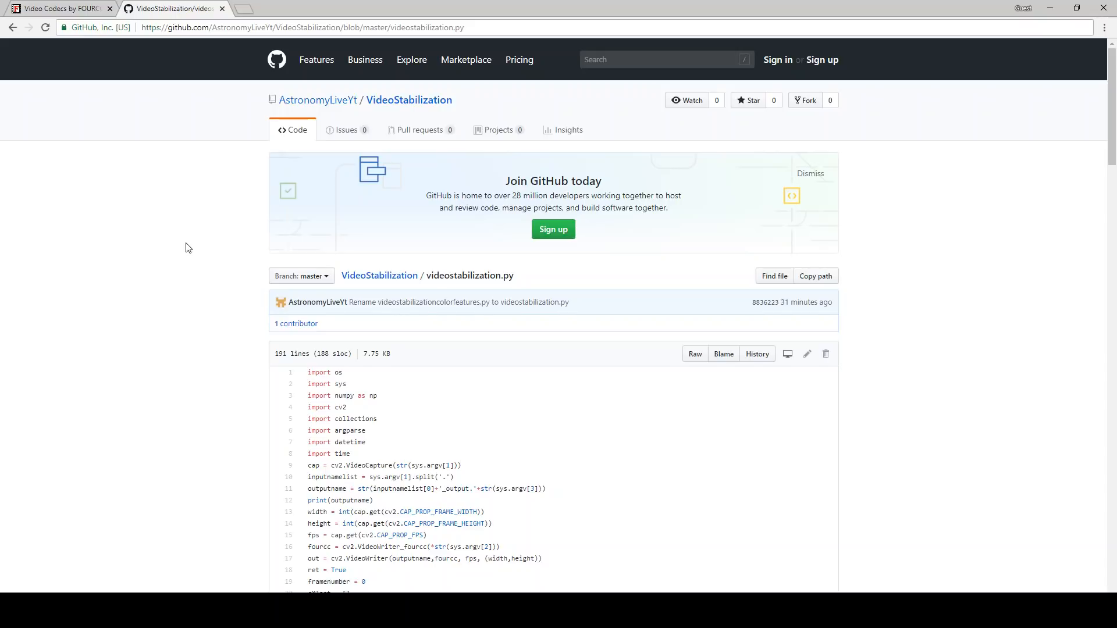
# Step: Scroll the Command Prompt with 'python videostabilizationcolorfeatures.py Falconheavyshort2.avi DIVX AVI' typed
pyautogui.scroll(-3)
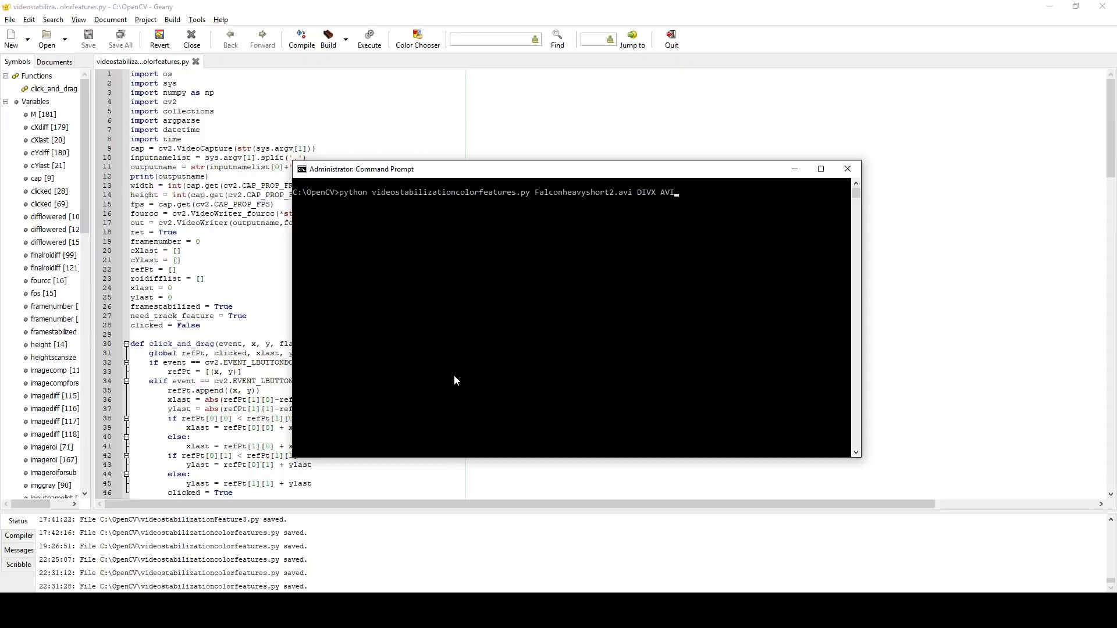
pyautogui.moveTo(469, 380)
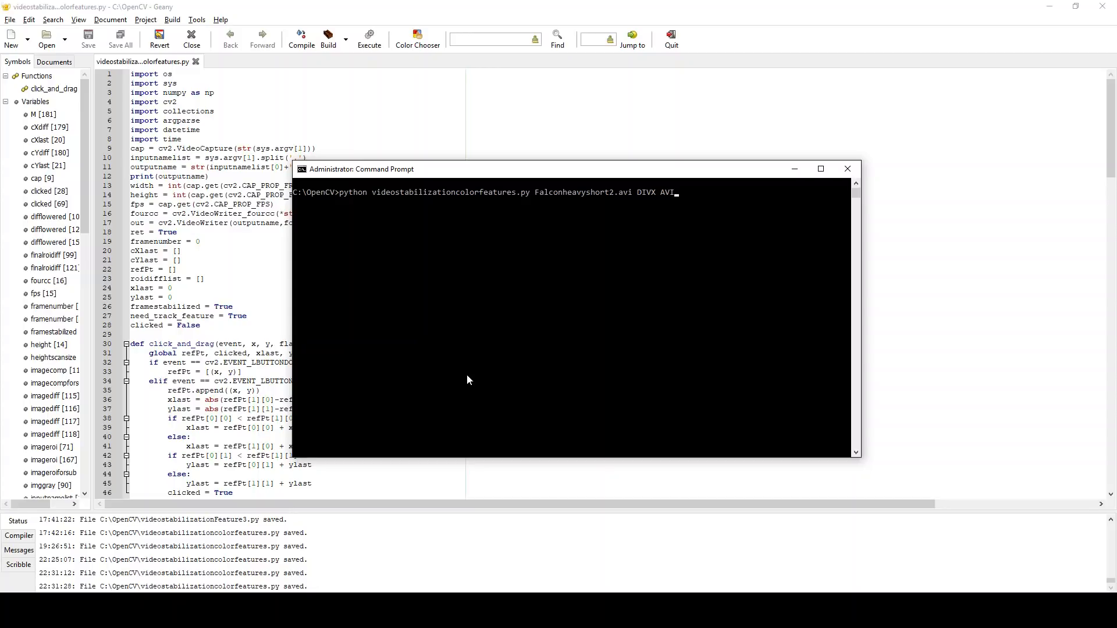
pyautogui.moveTo(591, 592)
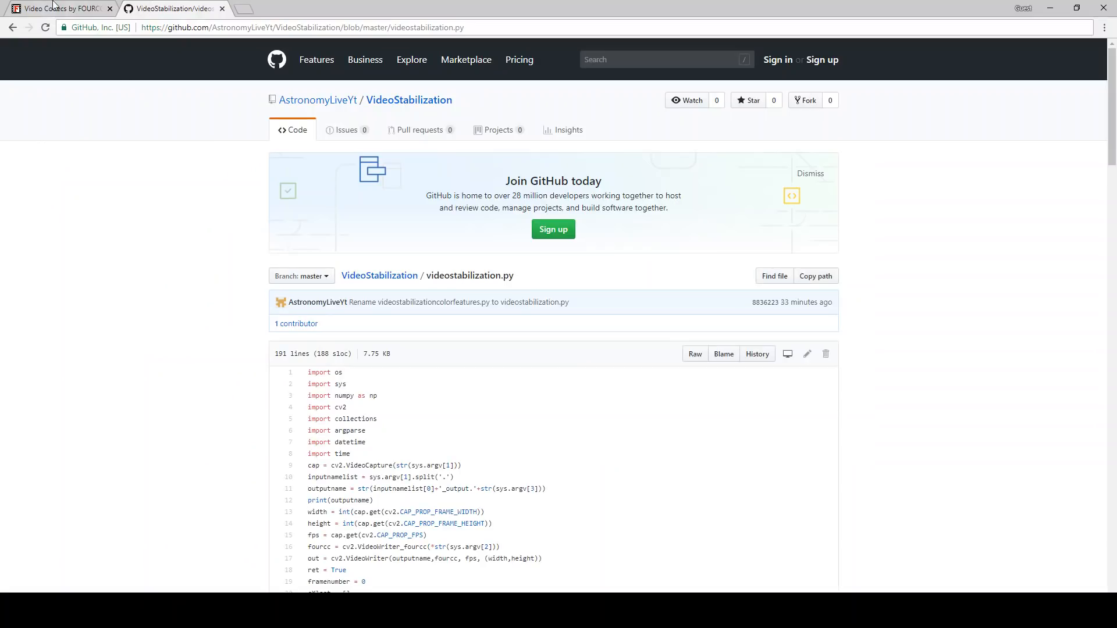
# Step: Browse the fourcc.org codec list past WMV3, H.264 and XVID, returning to DIVX
pyautogui.click(64, 8)
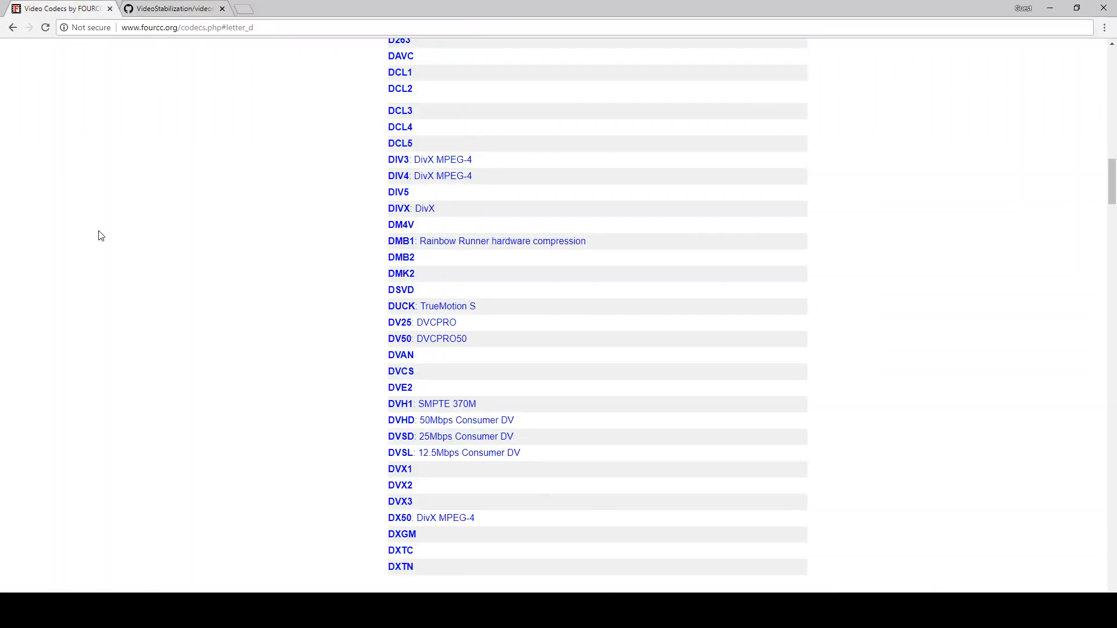
pyautogui.moveTo(192, 247)
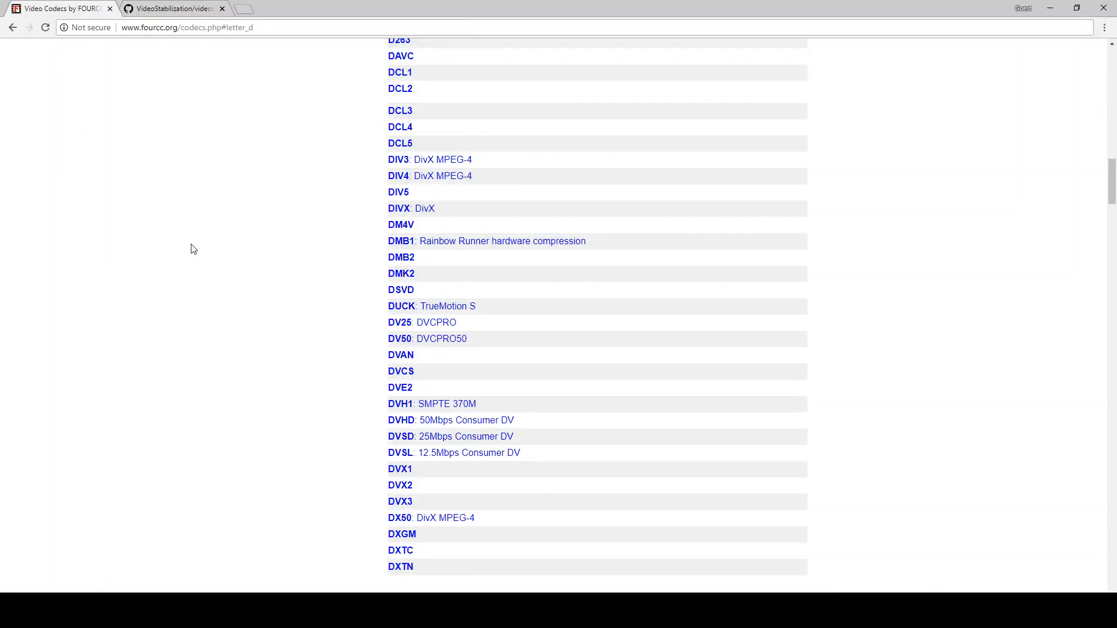
pyautogui.moveTo(1092, 156)
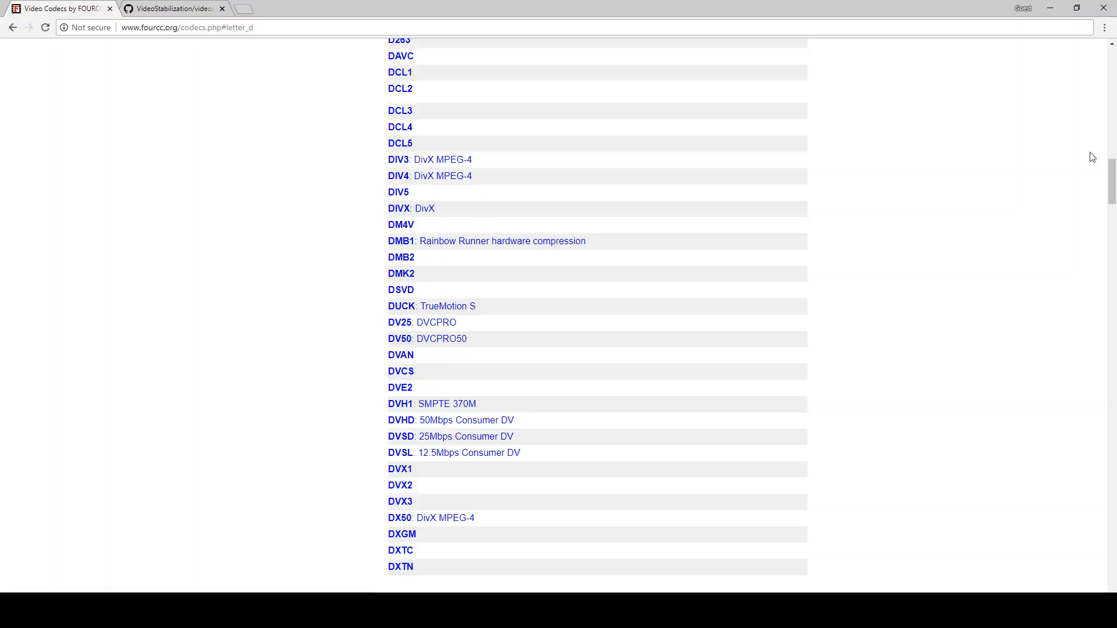
pyautogui.scroll(-3)
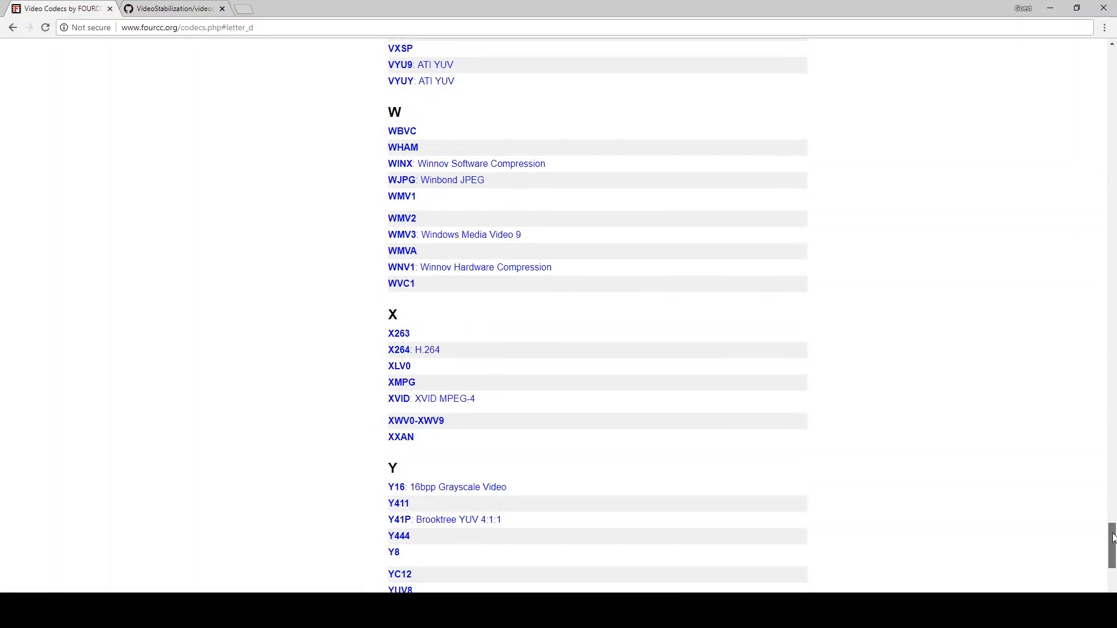
pyautogui.moveTo(404, 240)
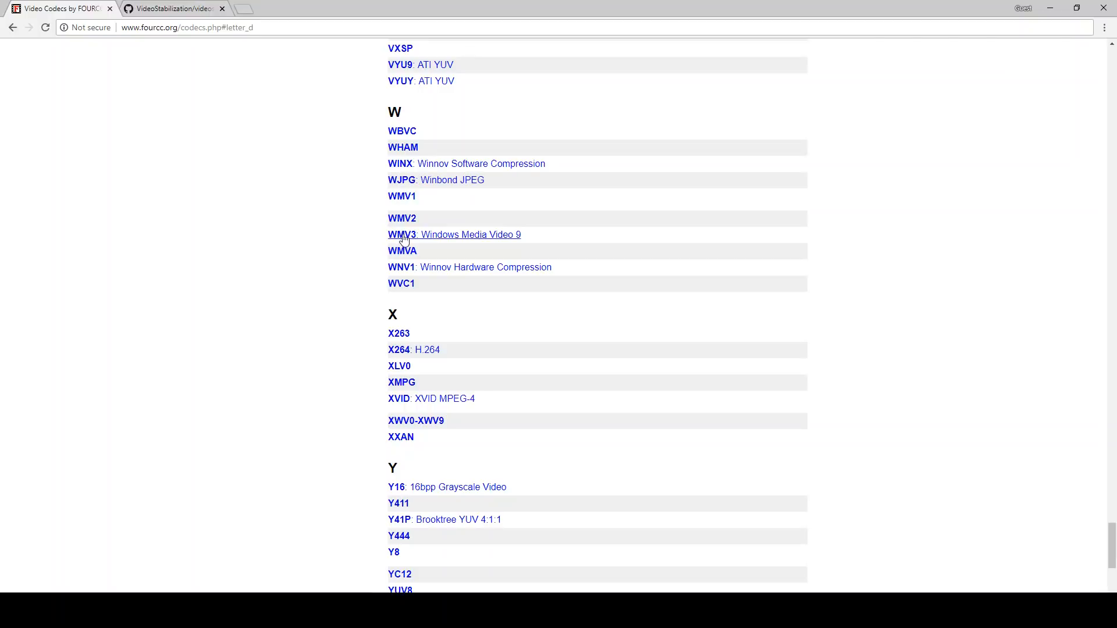
pyautogui.moveTo(398, 239)
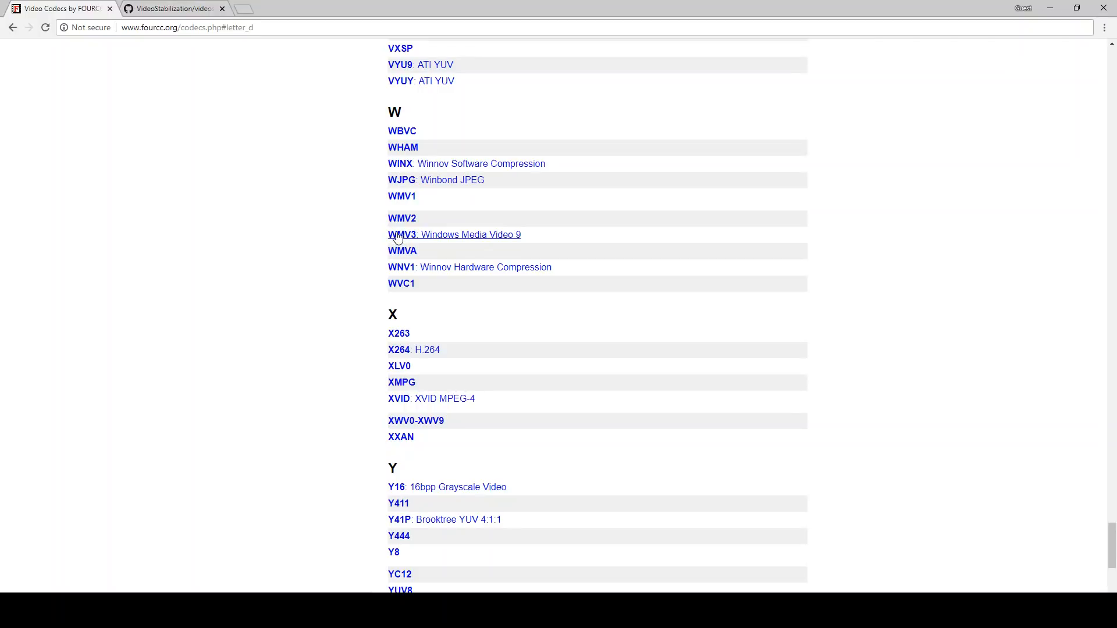
pyautogui.moveTo(1009, 437)
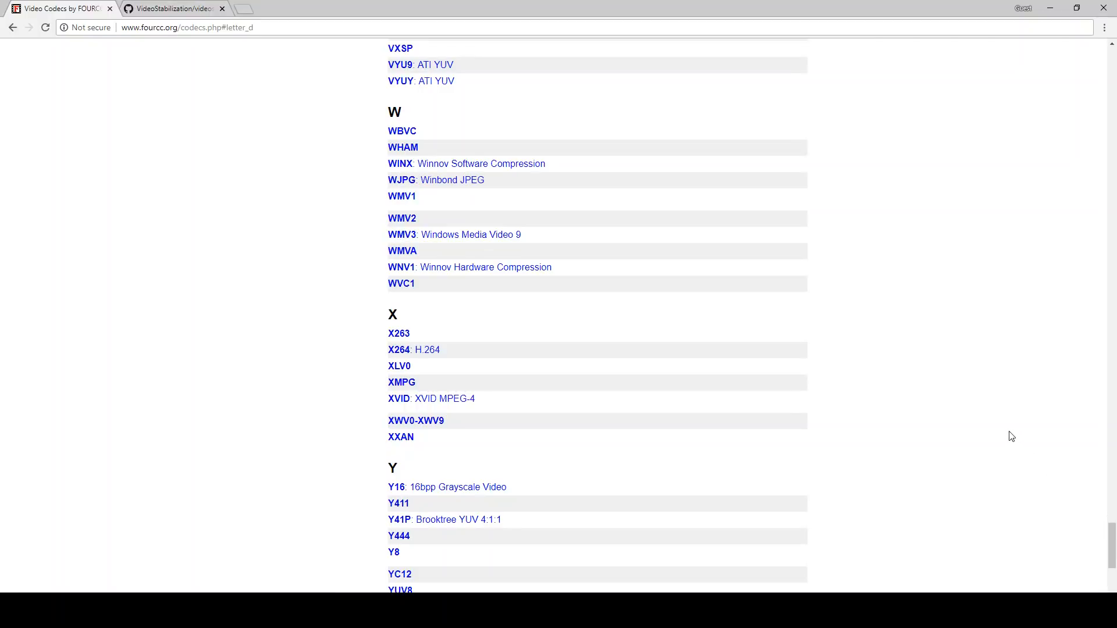
pyautogui.moveTo(1009, 433)
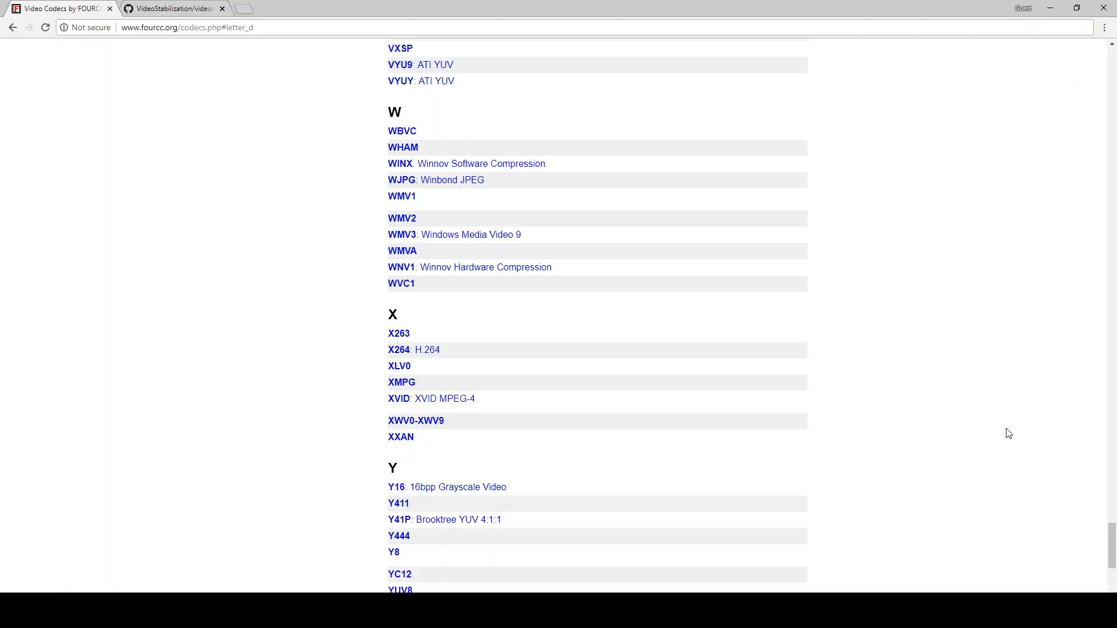
pyautogui.scroll(3)
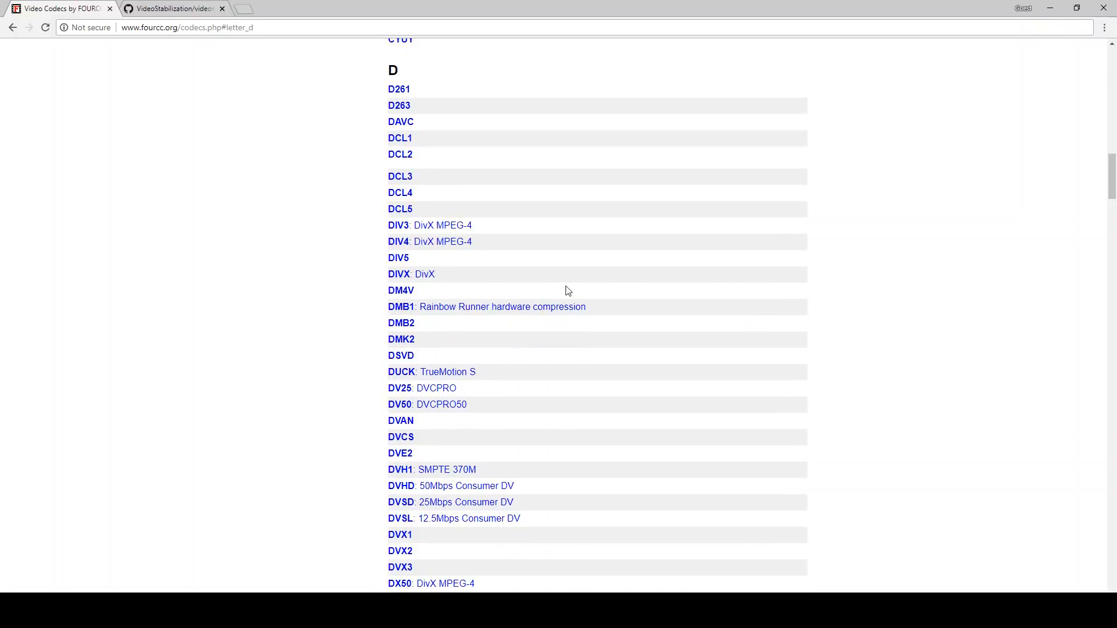
pyautogui.moveTo(207, 239)
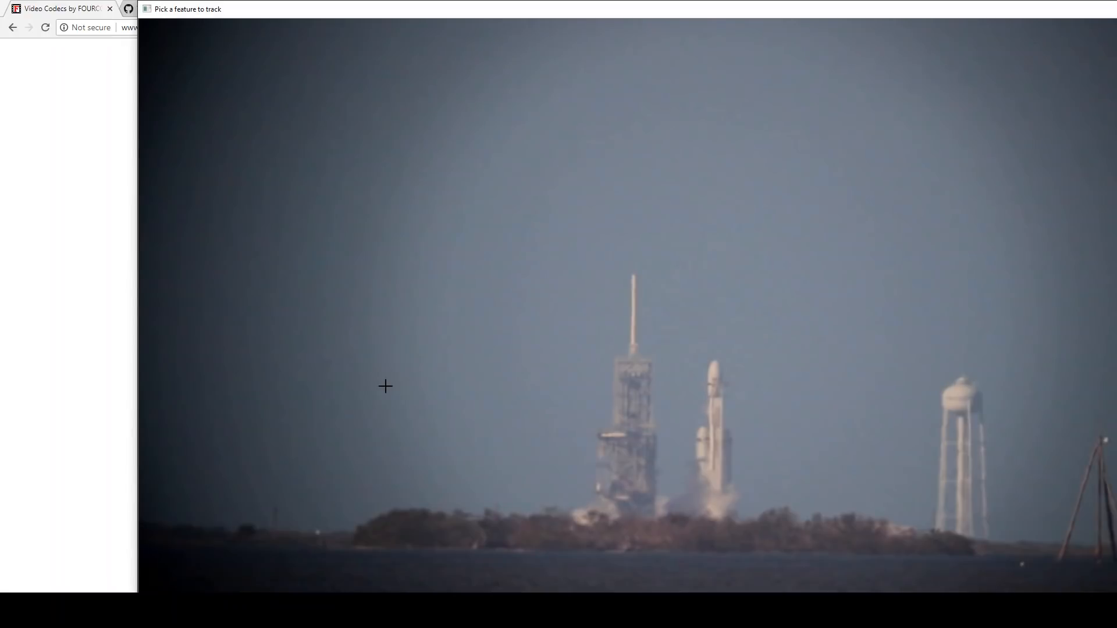
pyautogui.moveTo(511, 319)
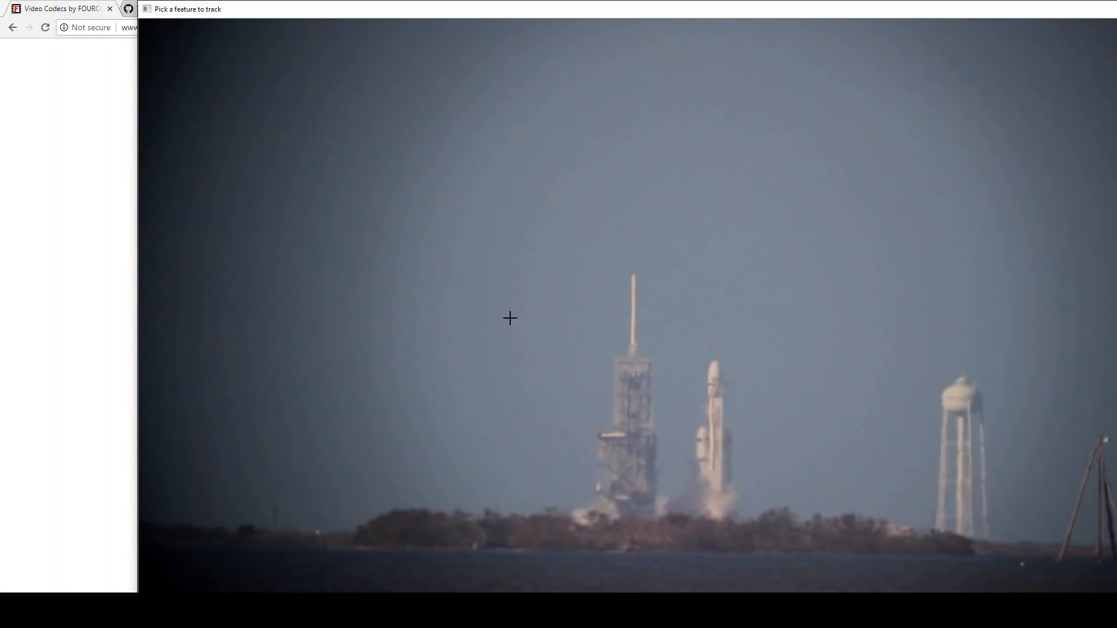
pyautogui.moveTo(701, 353)
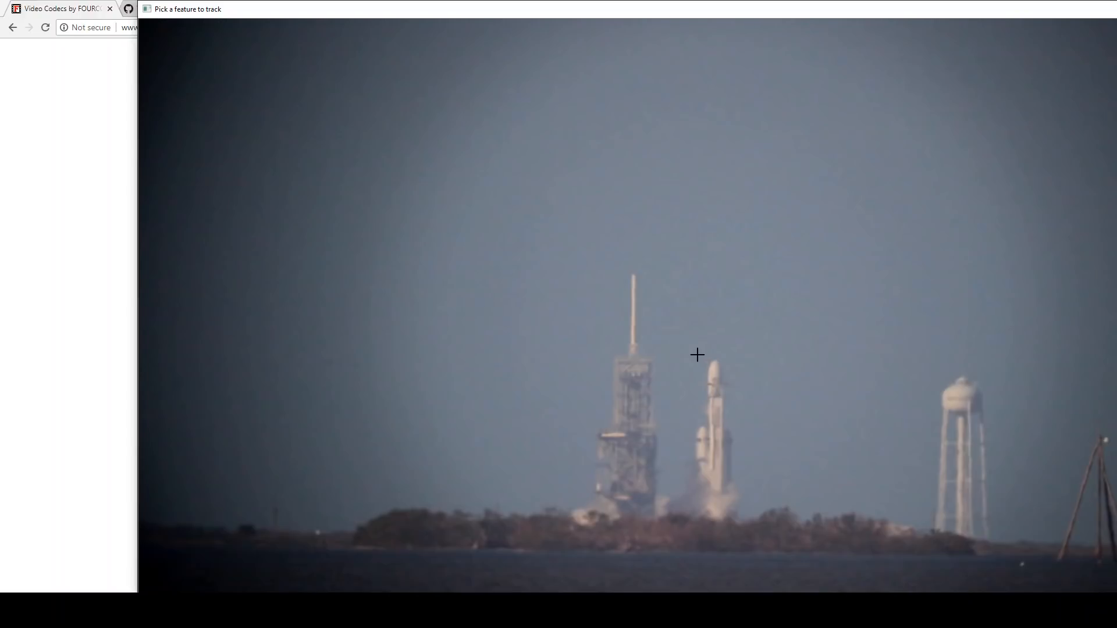
pyautogui.moveTo(695, 353)
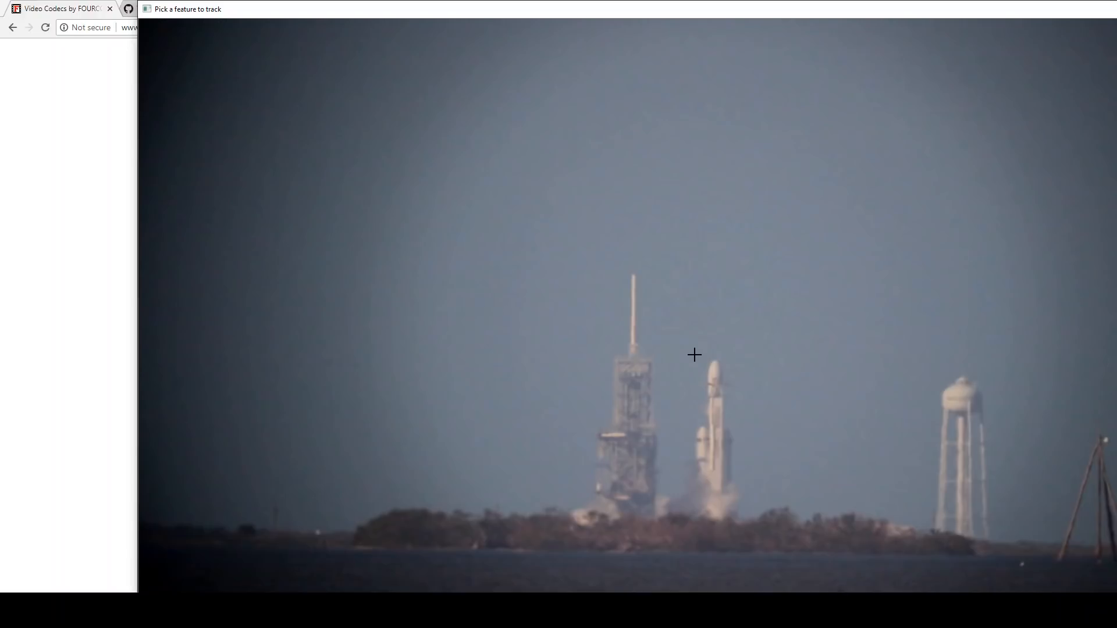
pyautogui.moveTo(724, 388)
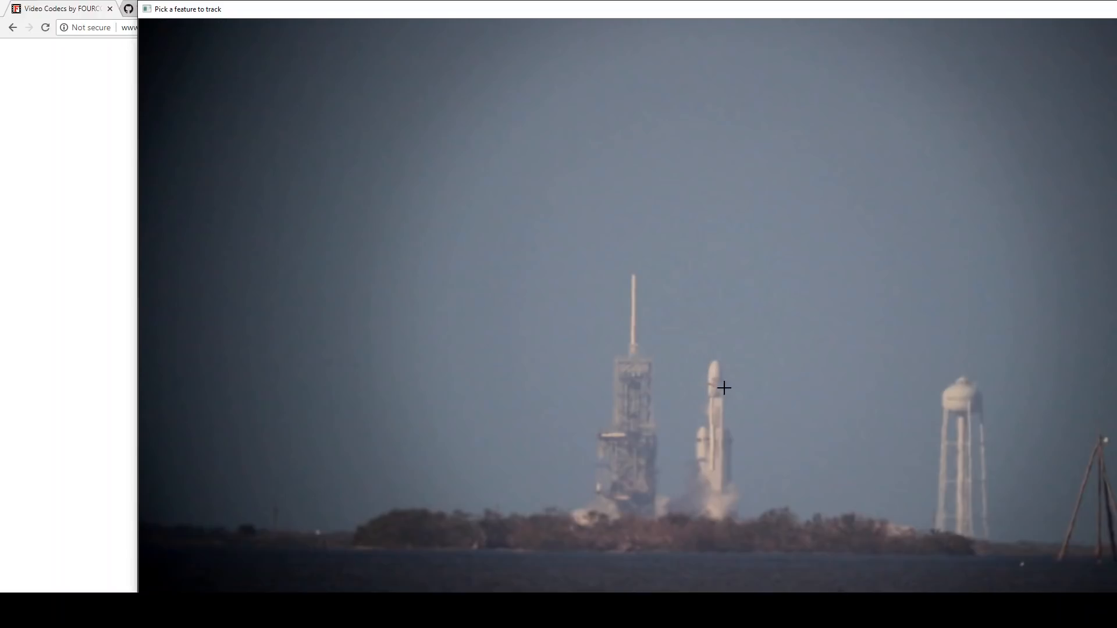
pyautogui.moveTo(739, 398)
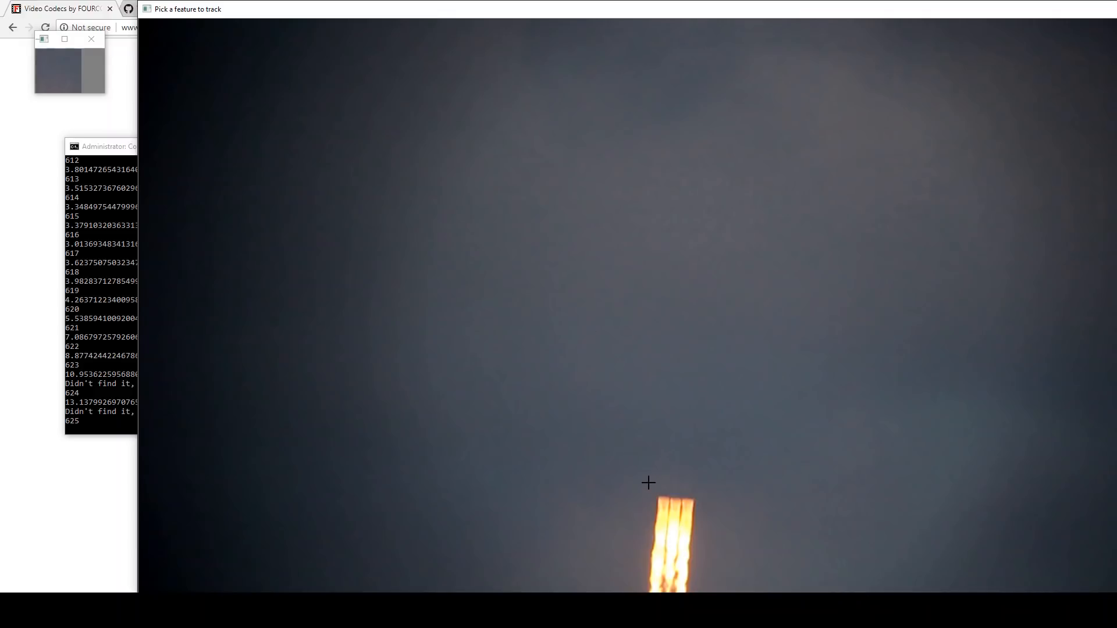
pyautogui.moveTo(644, 476)
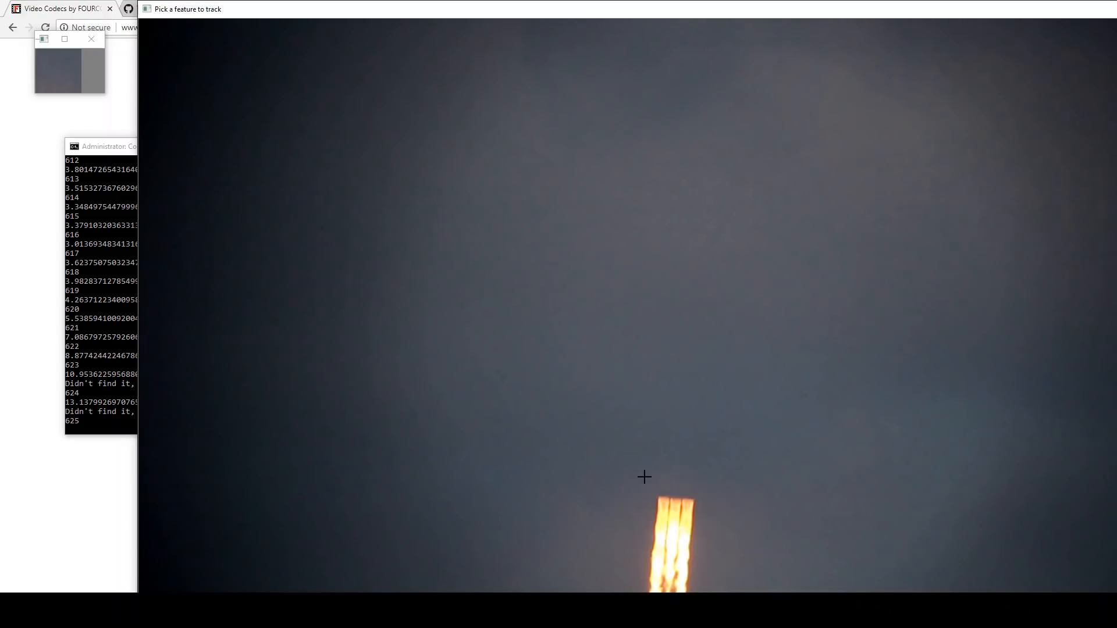
pyautogui.moveTo(642, 474)
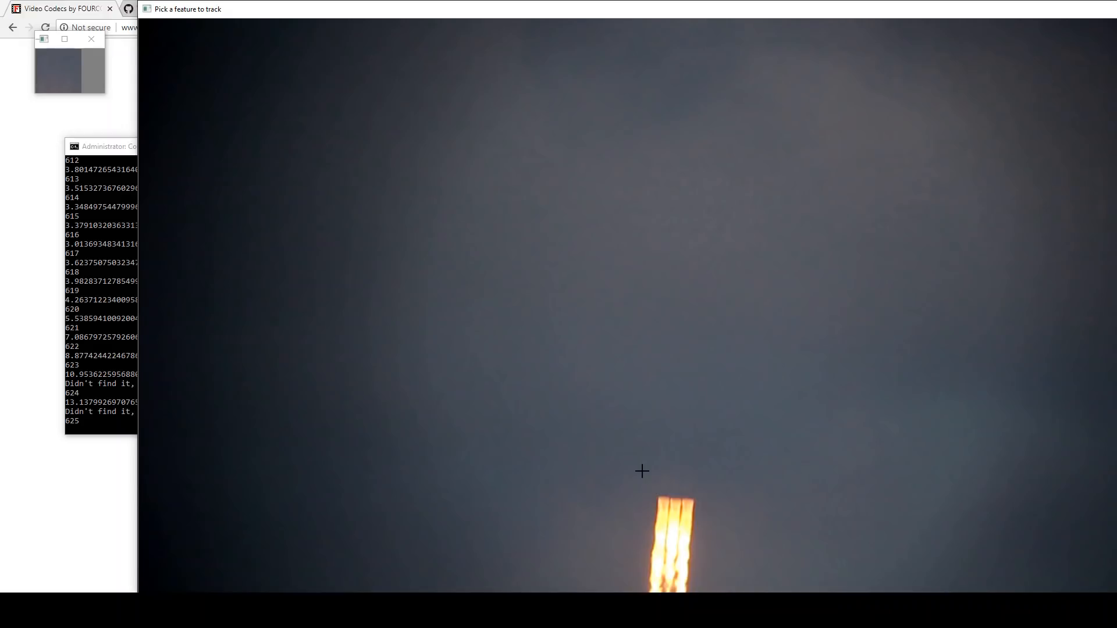
pyautogui.moveTo(702, 547)
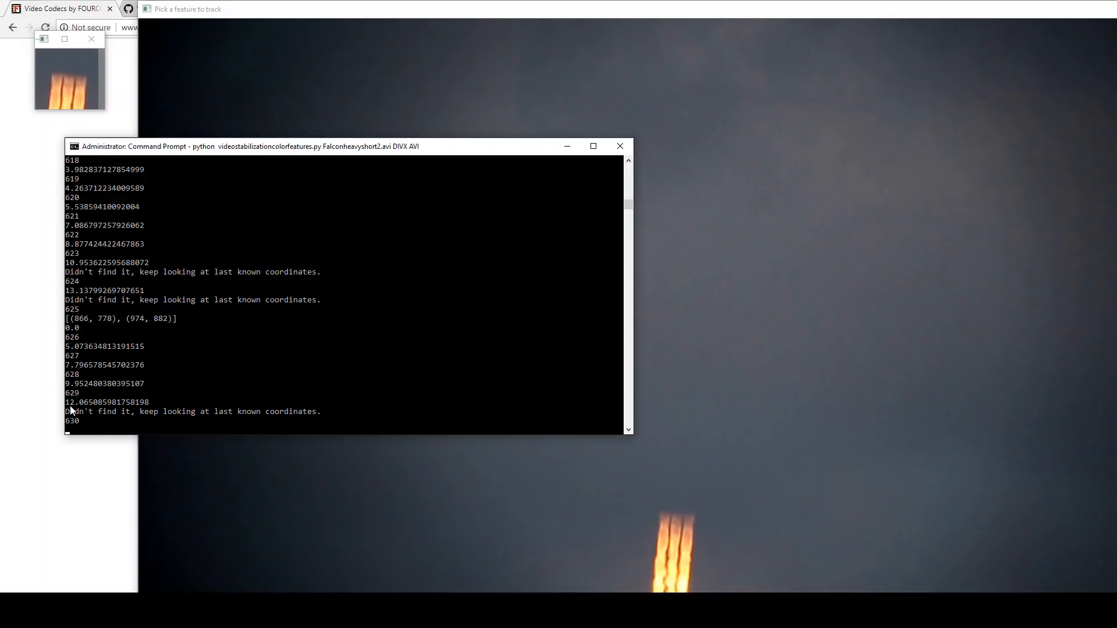
pyautogui.moveTo(210, 420)
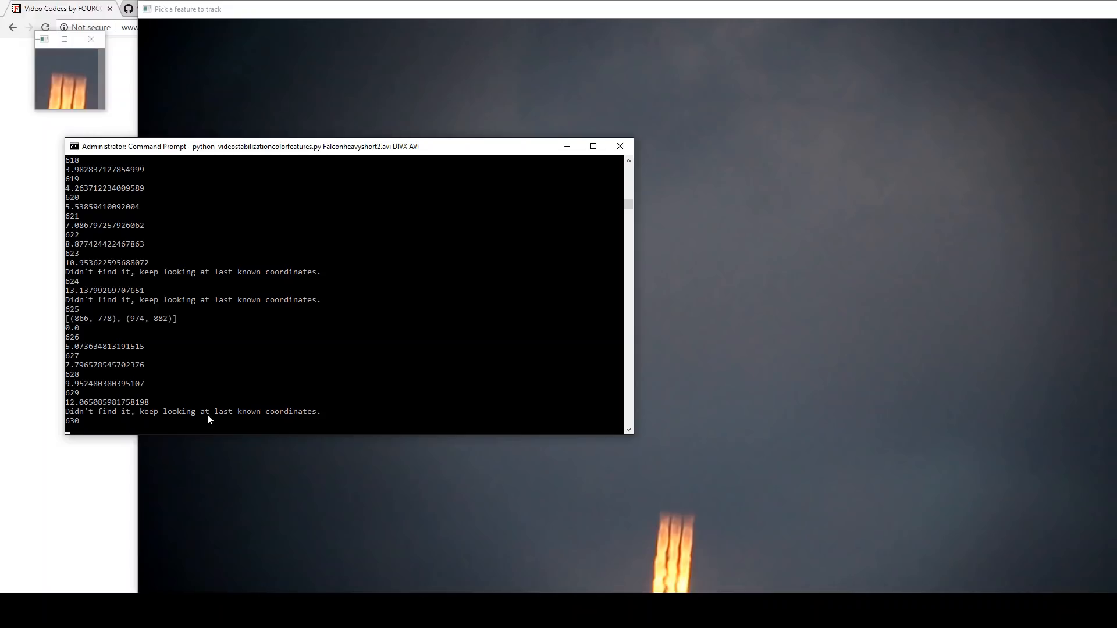
pyautogui.moveTo(349, 18)
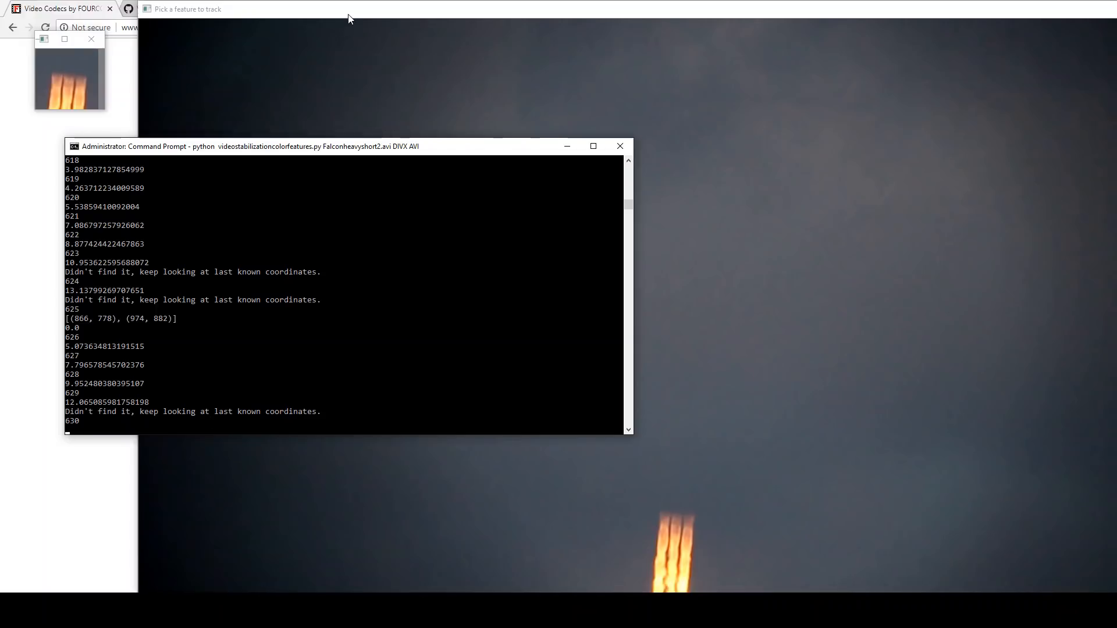
# Step: Resume tracking the exhaust plume in the Pick a feature window
pyautogui.click(175, 10)
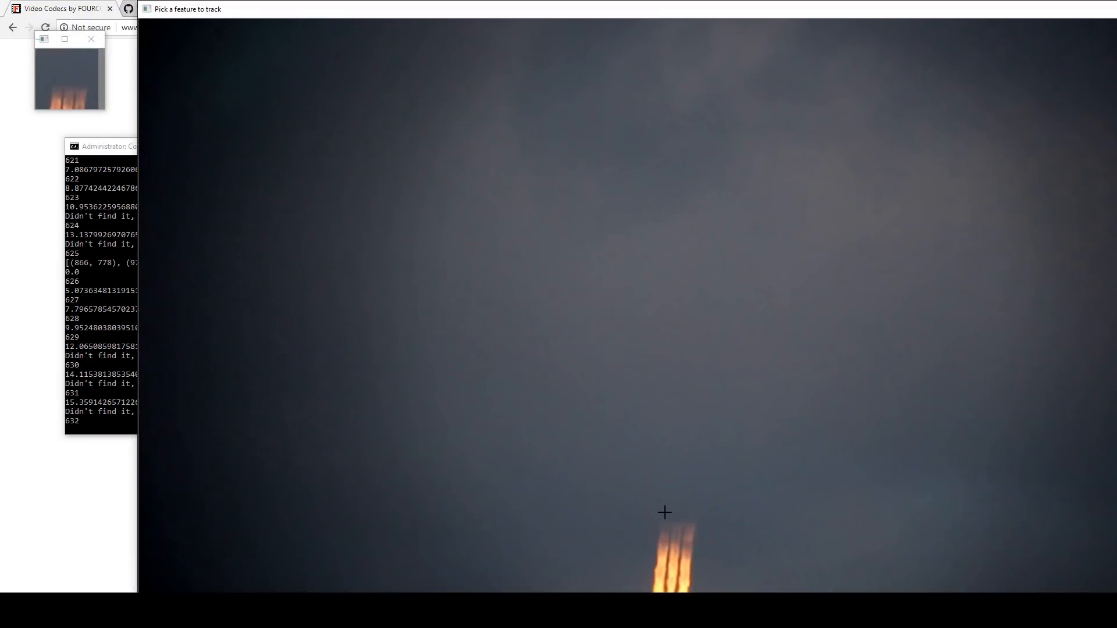
pyautogui.moveTo(698, 568)
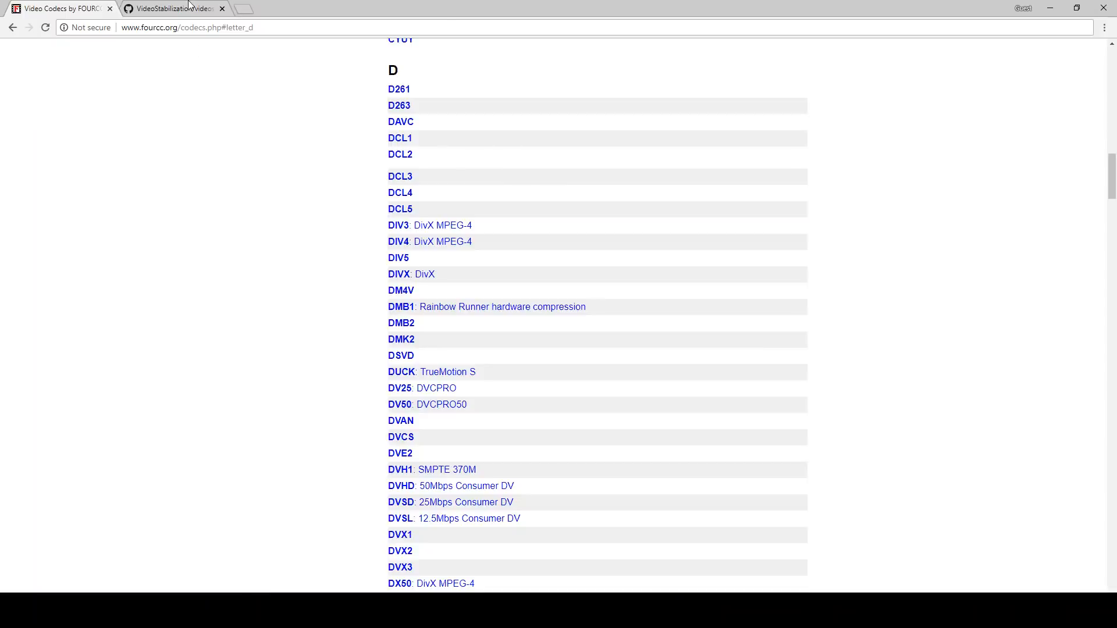
# Step: Show videostabilization.py from the AstronomyLiveYt VideoStabilization repository
pyautogui.click(175, 8)
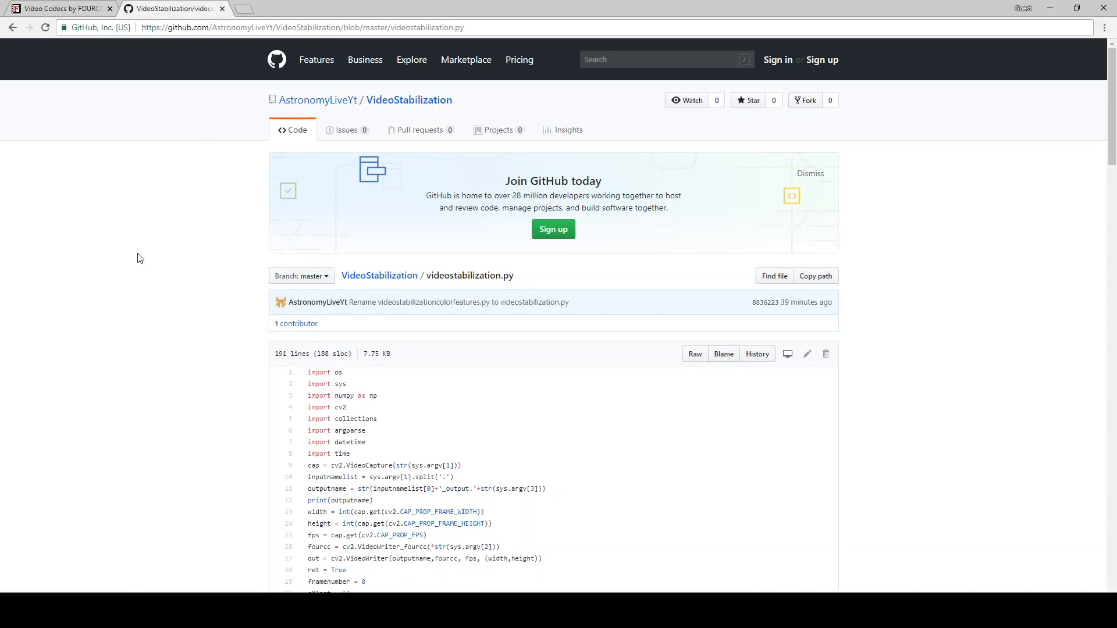
pyautogui.moveTo(656, 536)
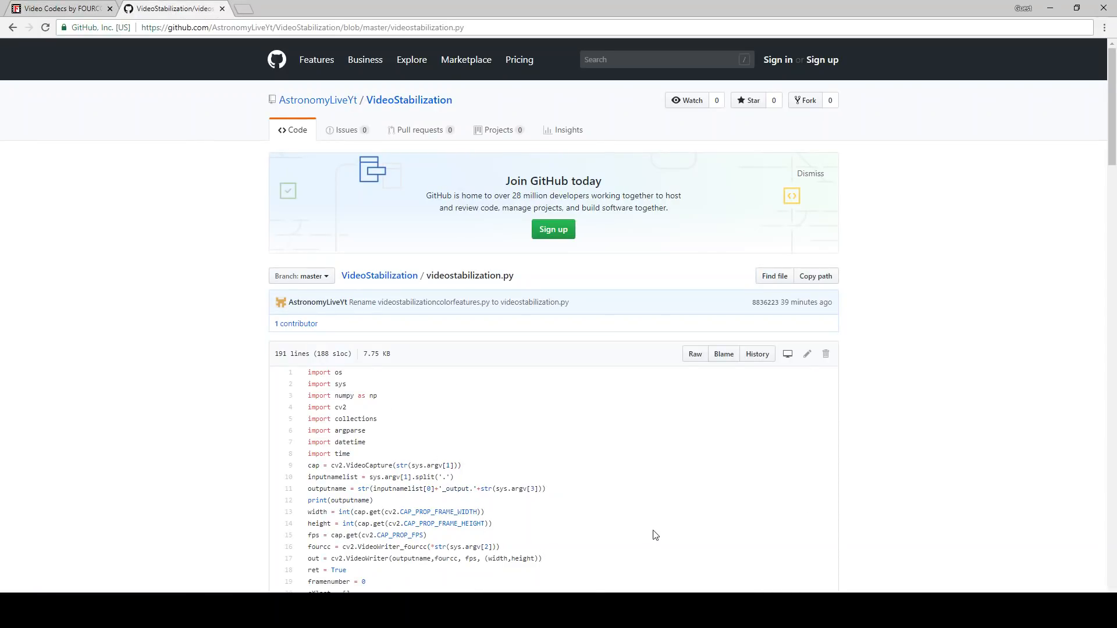